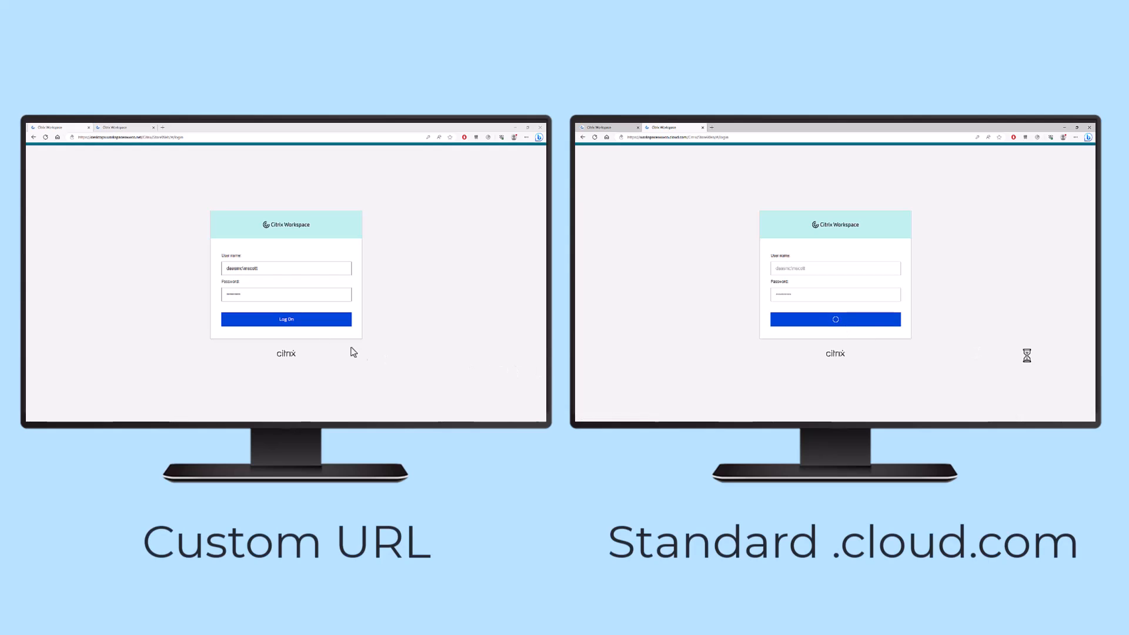
# Step: Submit Log On on the custom-URL page and the standard cloud.com page
pyautogui.click(285, 319)
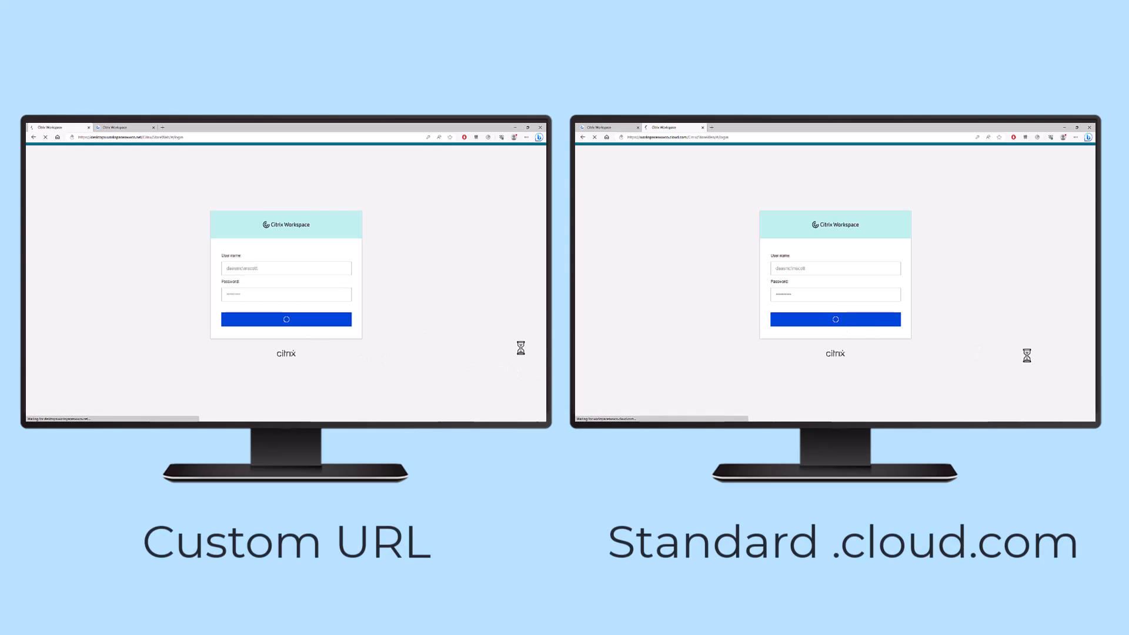
pyautogui.click(835, 318)
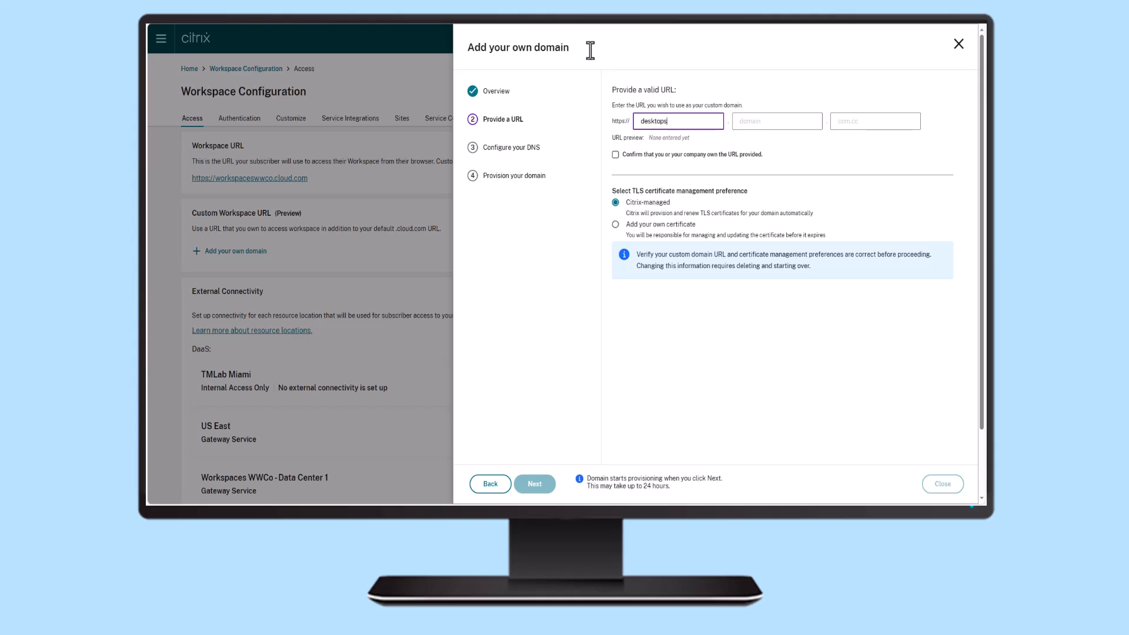
# Step: Enter desktops.workspaceswwco.net as the domain URL, confirm ownership, and advance to Configure your DNS
pyautogui.write('net')
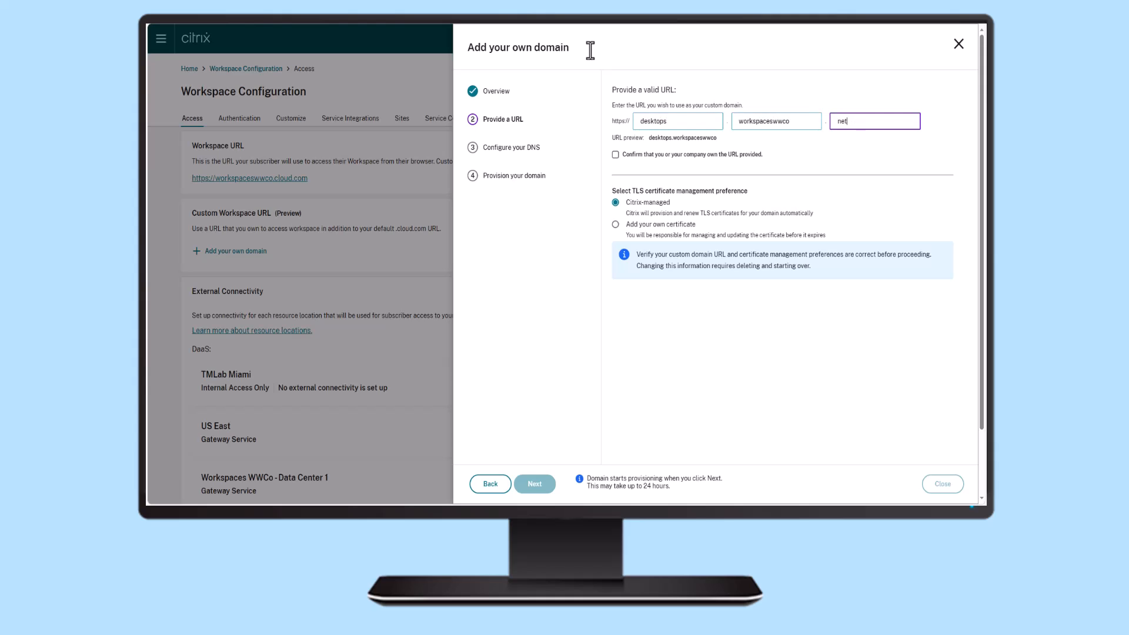
pyautogui.click(614, 154)
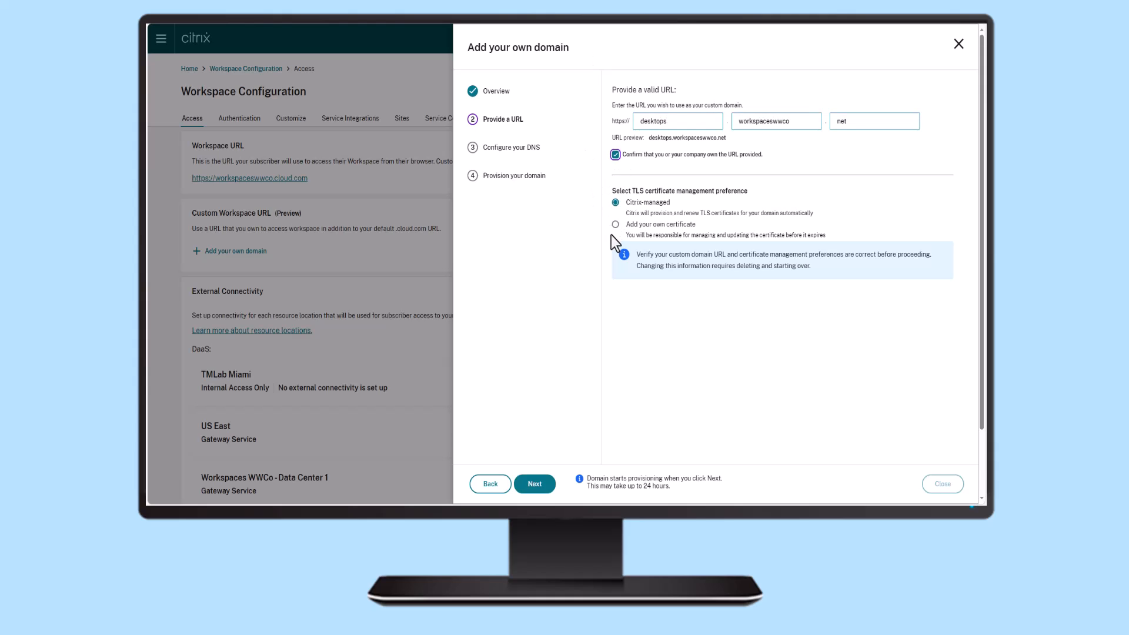
pyautogui.click(534, 483)
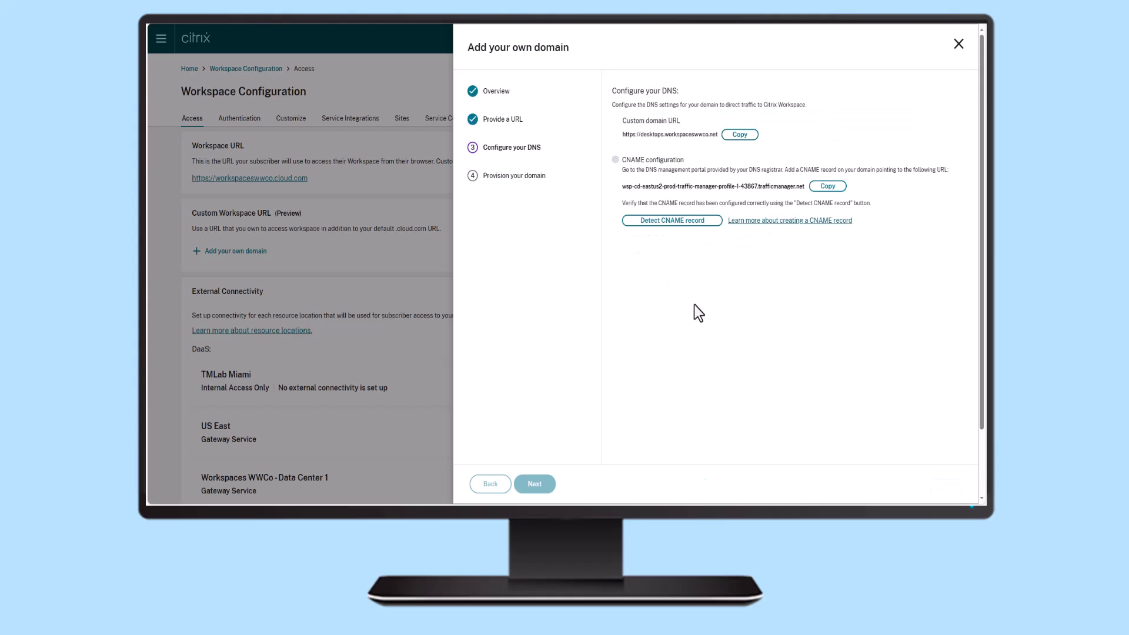
# Step: Detect the CNAME record for desktops.workspaceswwco.net and advance to Provision your domain
pyautogui.click(826, 185)
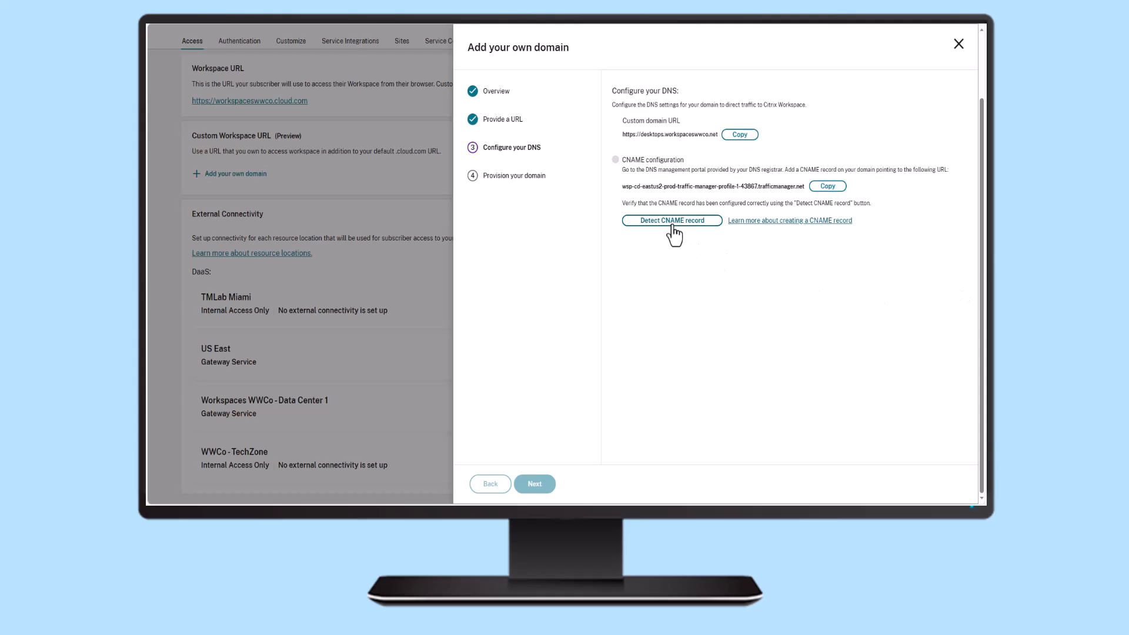
pyautogui.click(670, 220)
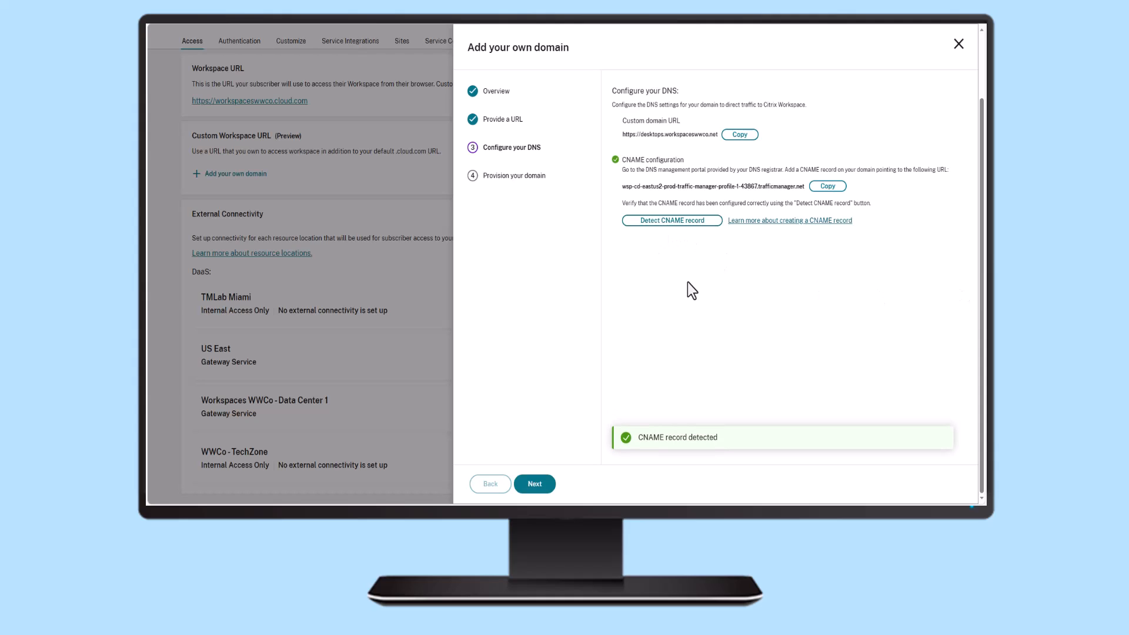
pyautogui.click(533, 484)
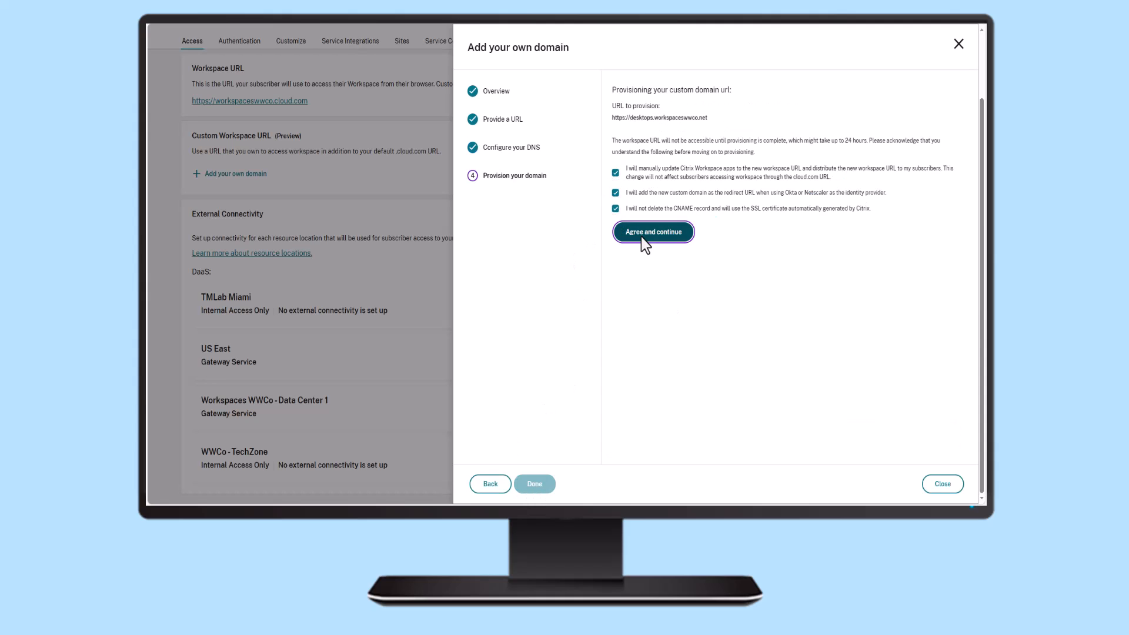
# Step: Agree and continue to start provisioning, then close the wizard while provisioning runs
pyautogui.click(652, 232)
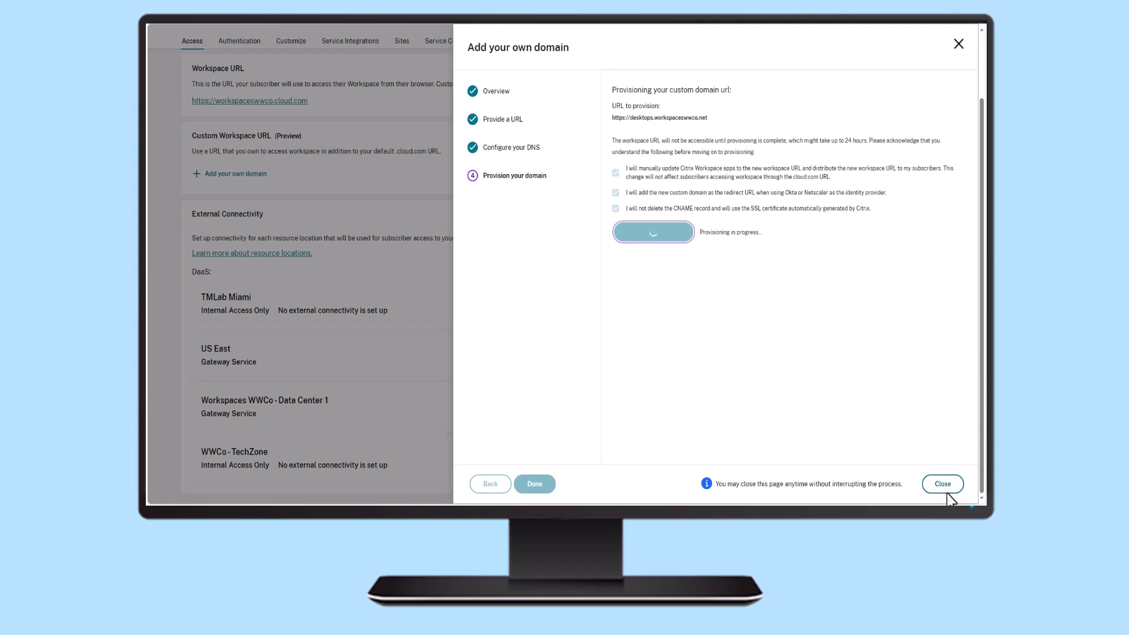
pyautogui.click(942, 483)
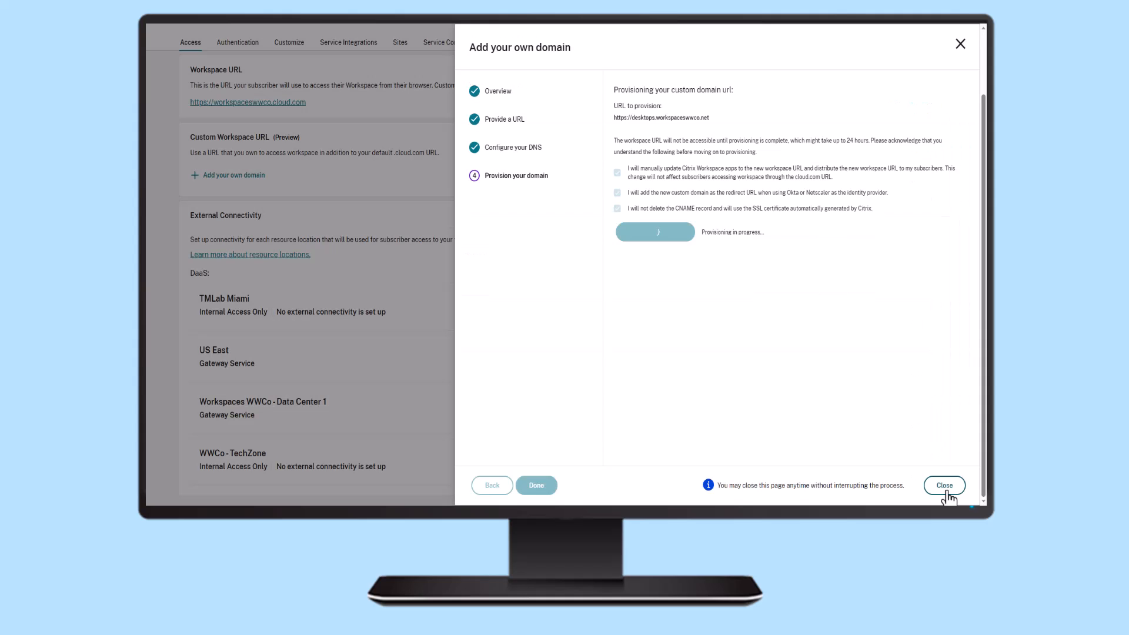
pyautogui.click(944, 484)
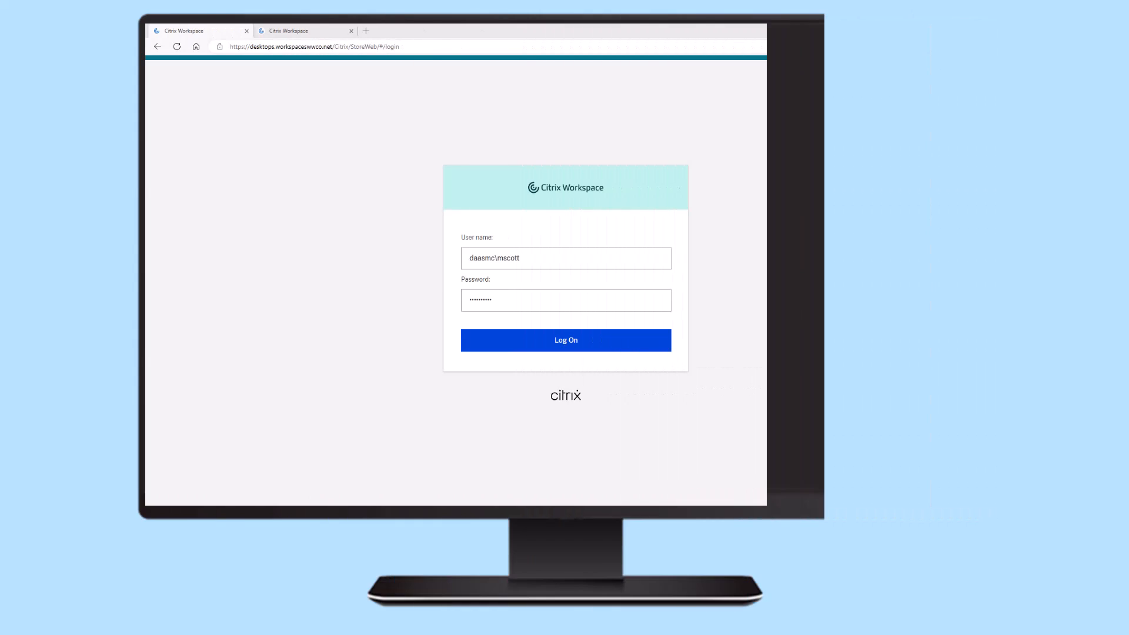
# Step: Log on at desktops.workspaceswwco.net with the filled-in credentials to load the store home page
pyautogui.click(566, 340)
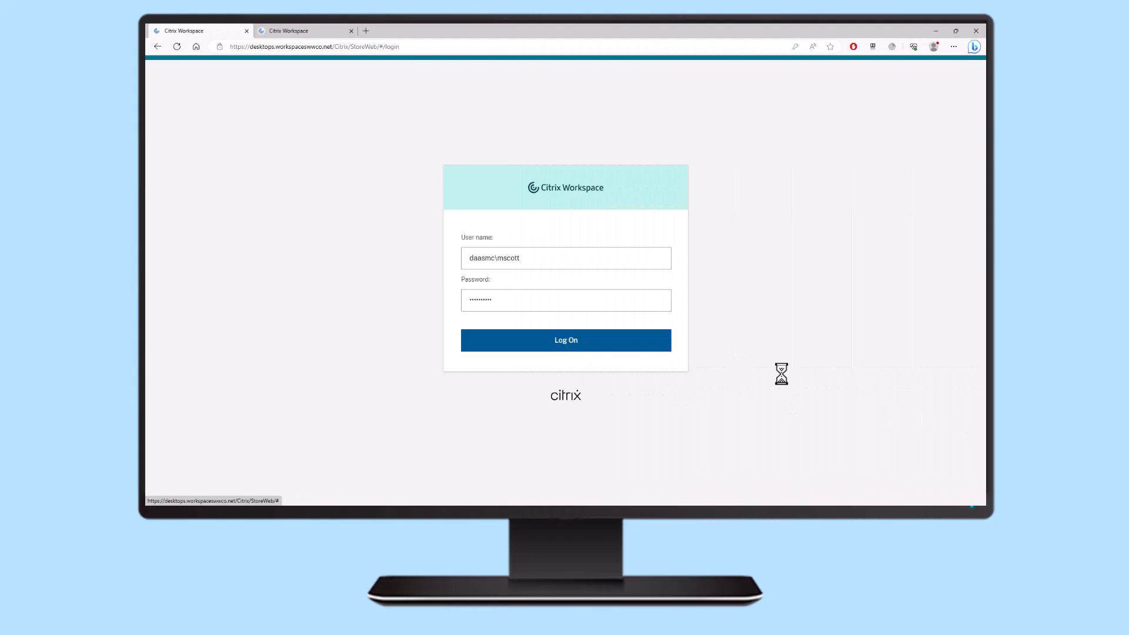
pyautogui.click(566, 340)
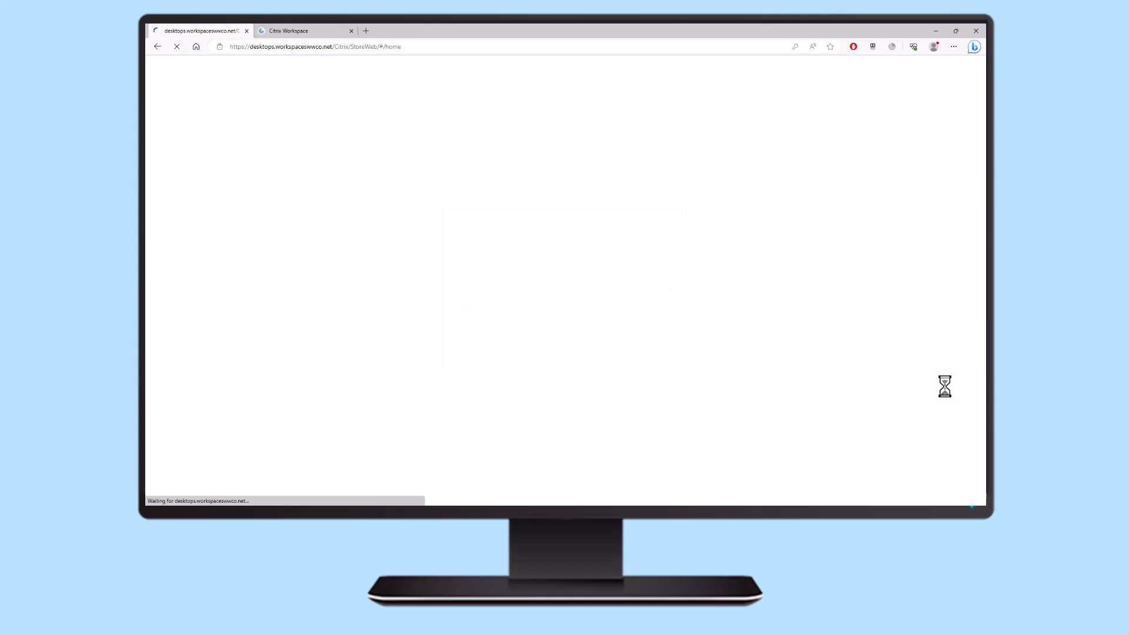